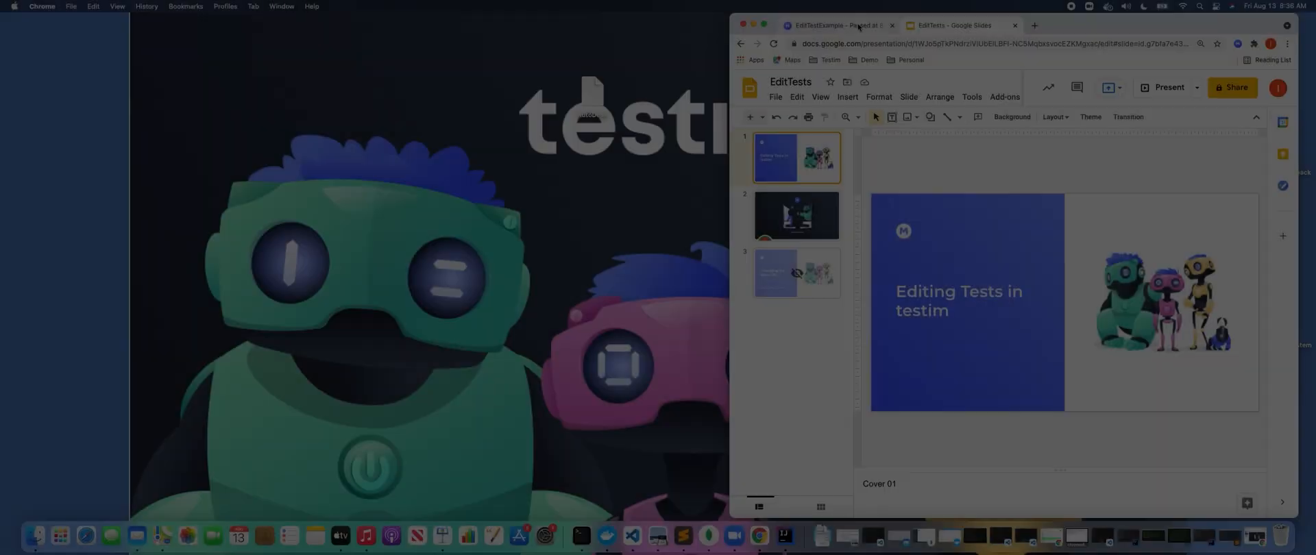
# - Switch to the EditTestExample test to record new steps after Setup
pyautogui.click(835, 25)
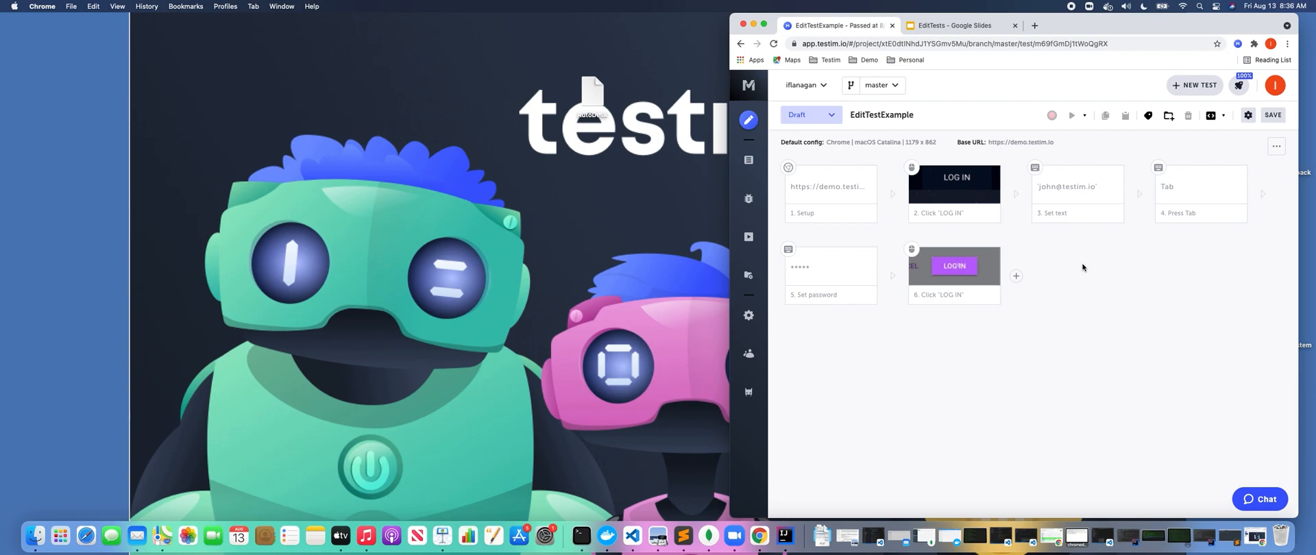
pyautogui.moveTo(1031, 253)
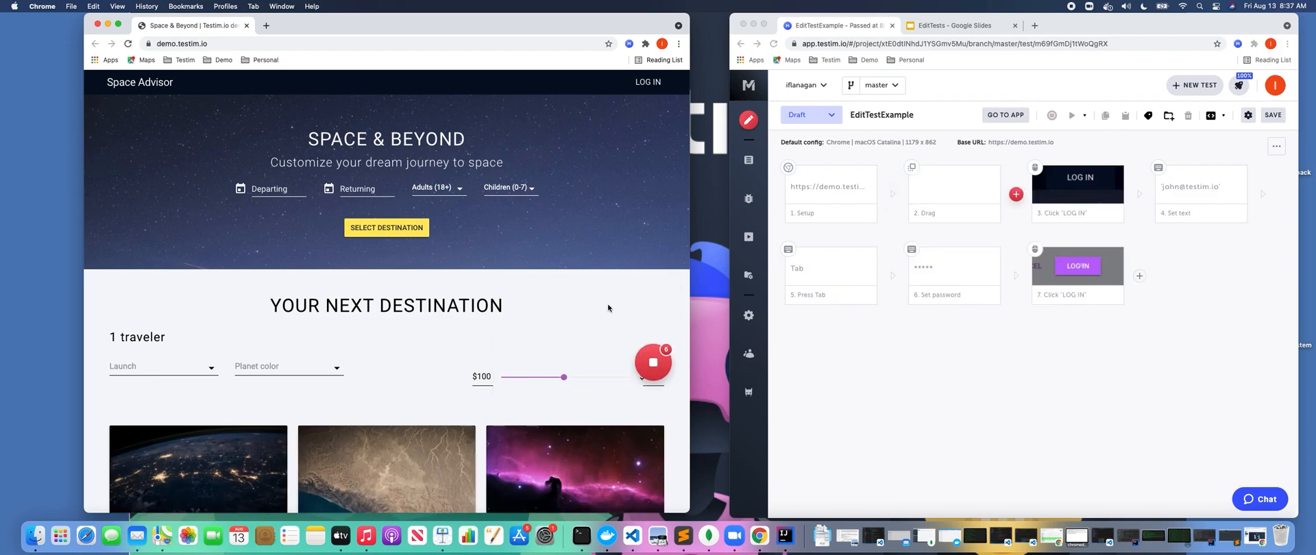
# - Choose 2 in the Adults (18+) traveller count on the Space Advisor site
pyautogui.click(436, 188)
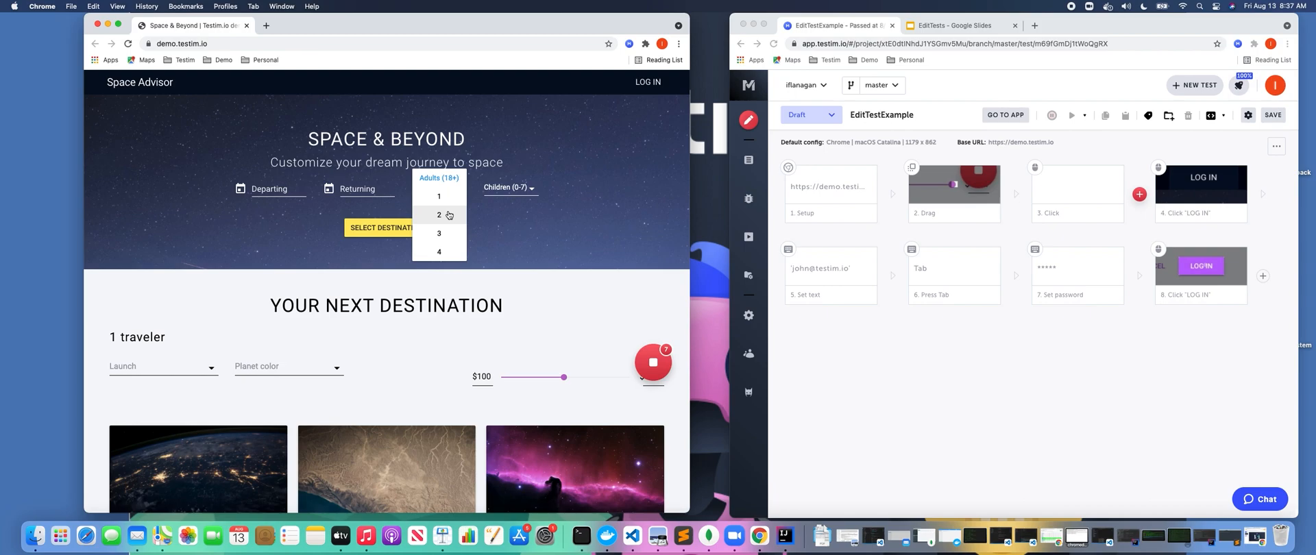
pyautogui.click(439, 216)
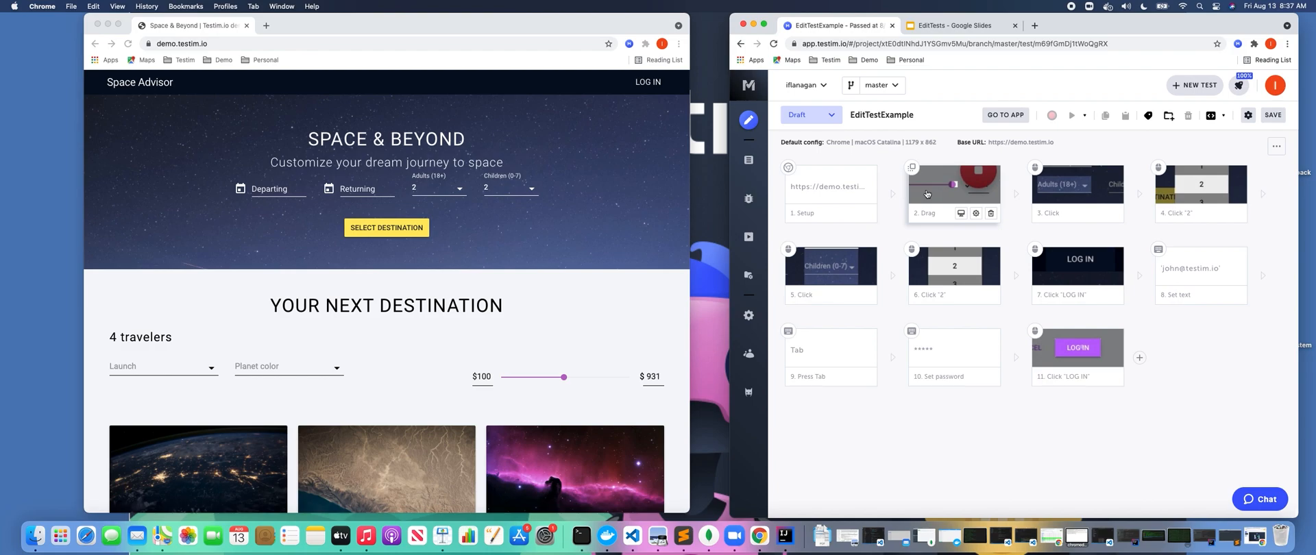
pyautogui.moveTo(936, 196)
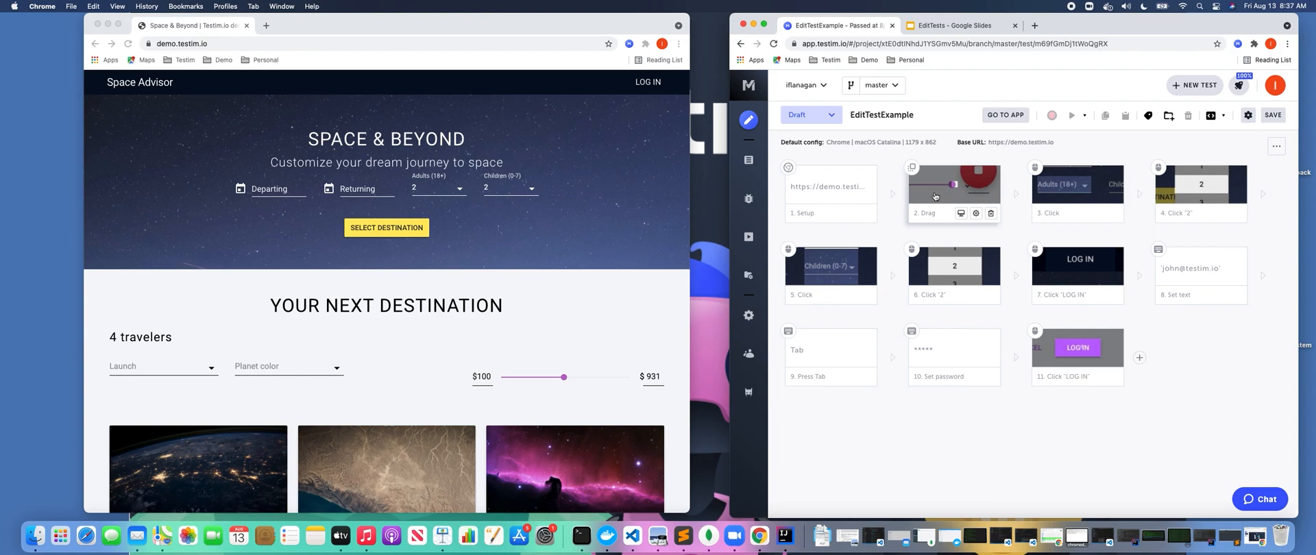
# - Select step 2 Drag, copy it to the end of the test, and reselect the original
pyautogui.click(953, 189)
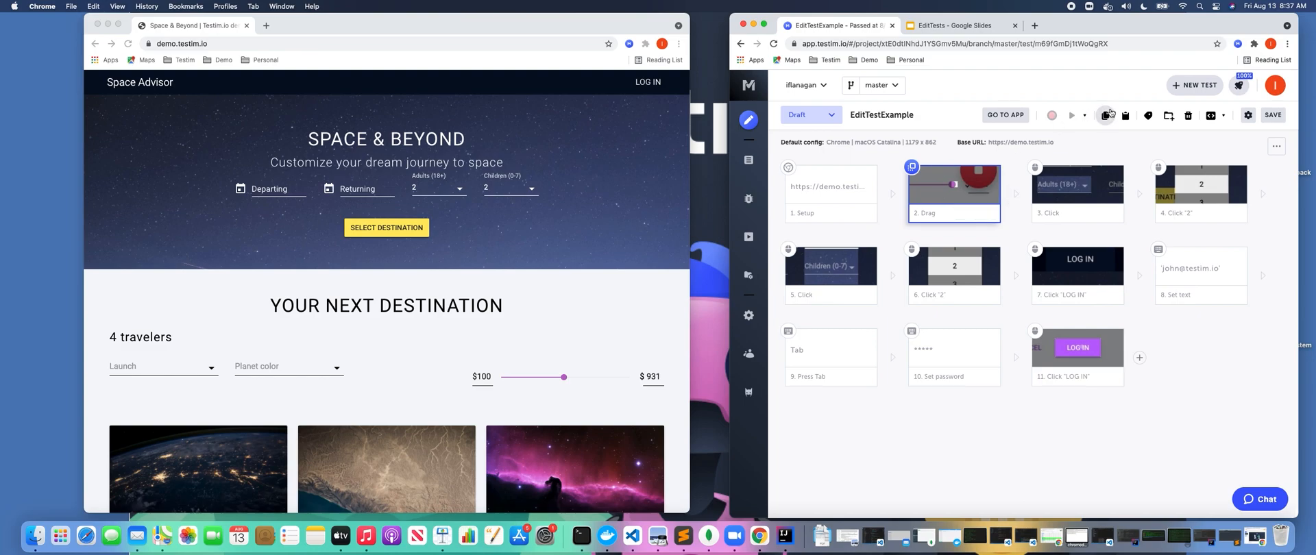
pyautogui.moveTo(1108, 115)
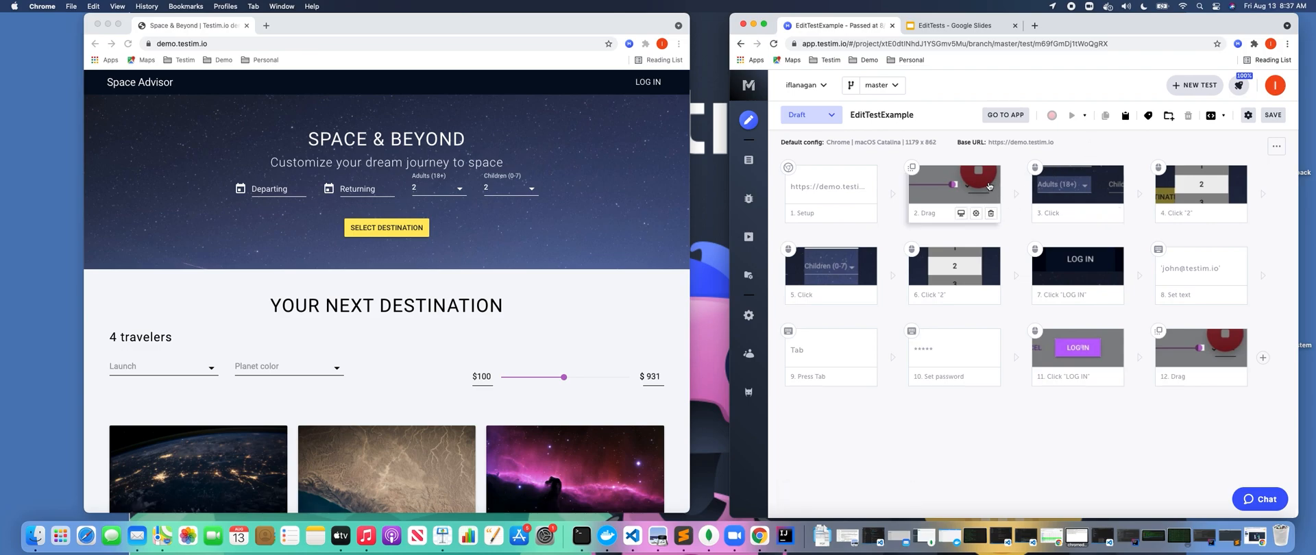
pyautogui.click(953, 193)
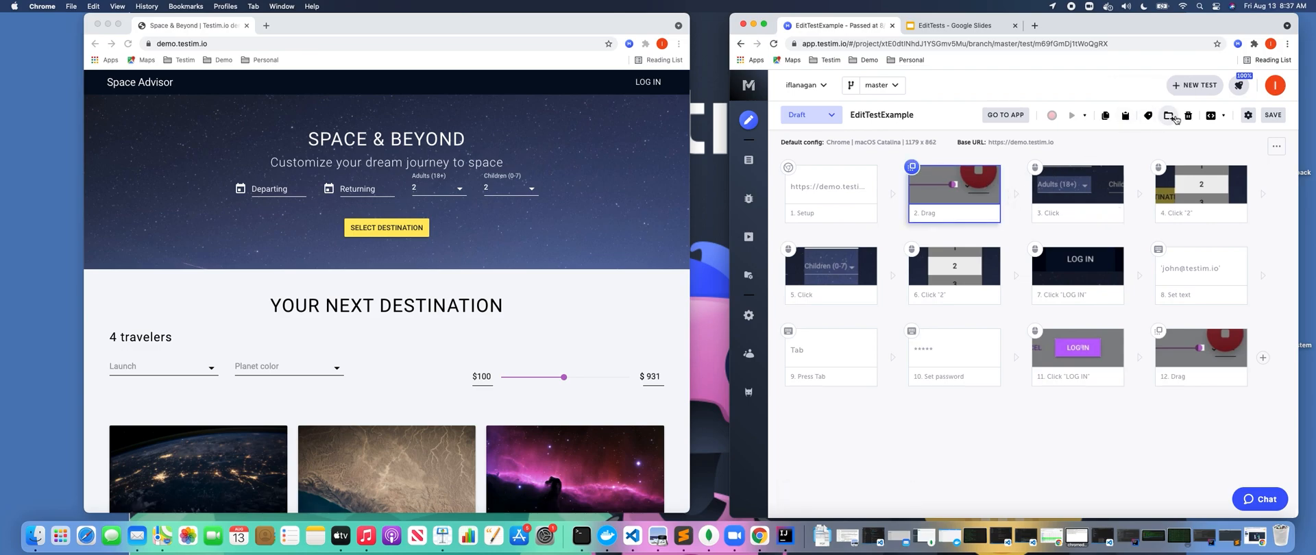
# - Delete the original Drag step and save the test with revision message 'latest'
pyautogui.click(1189, 115)
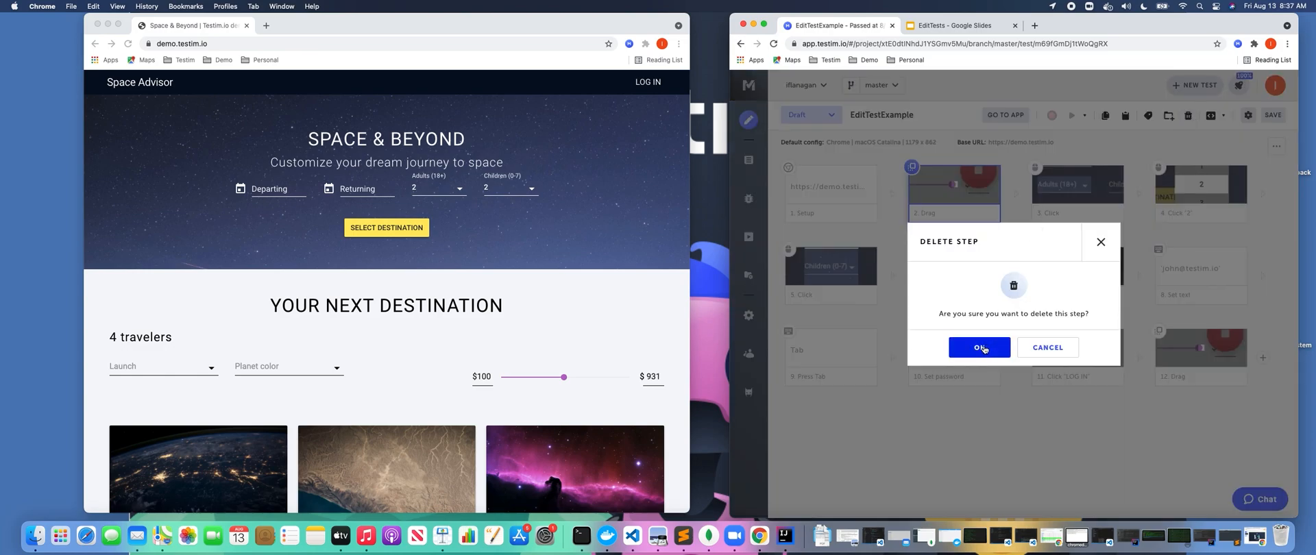
pyautogui.click(979, 347)
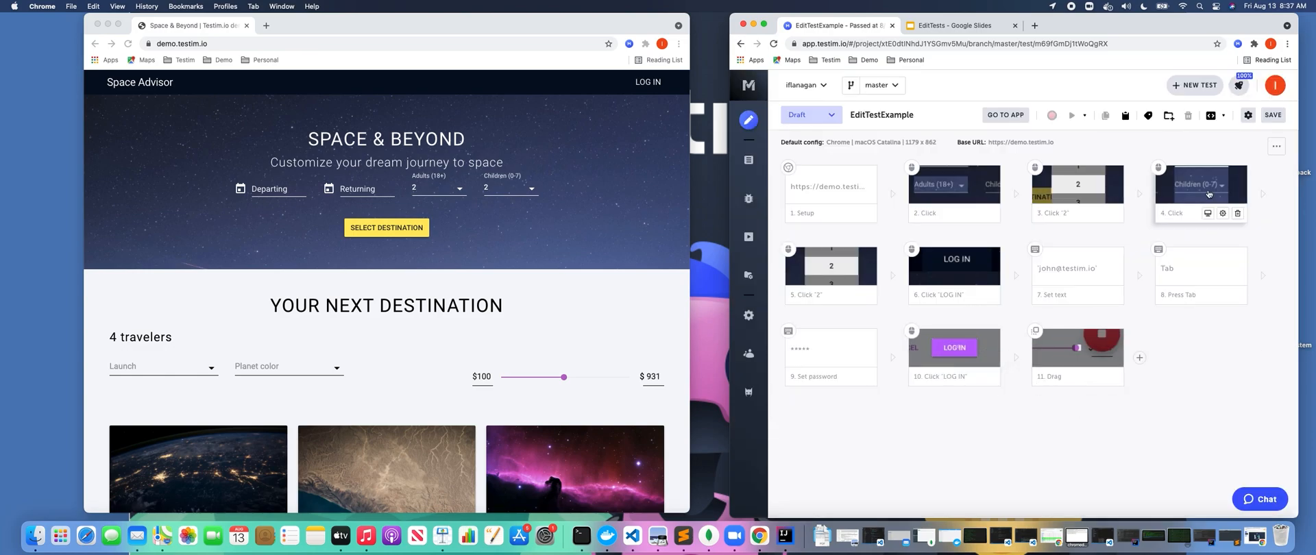
pyautogui.click(1274, 115)
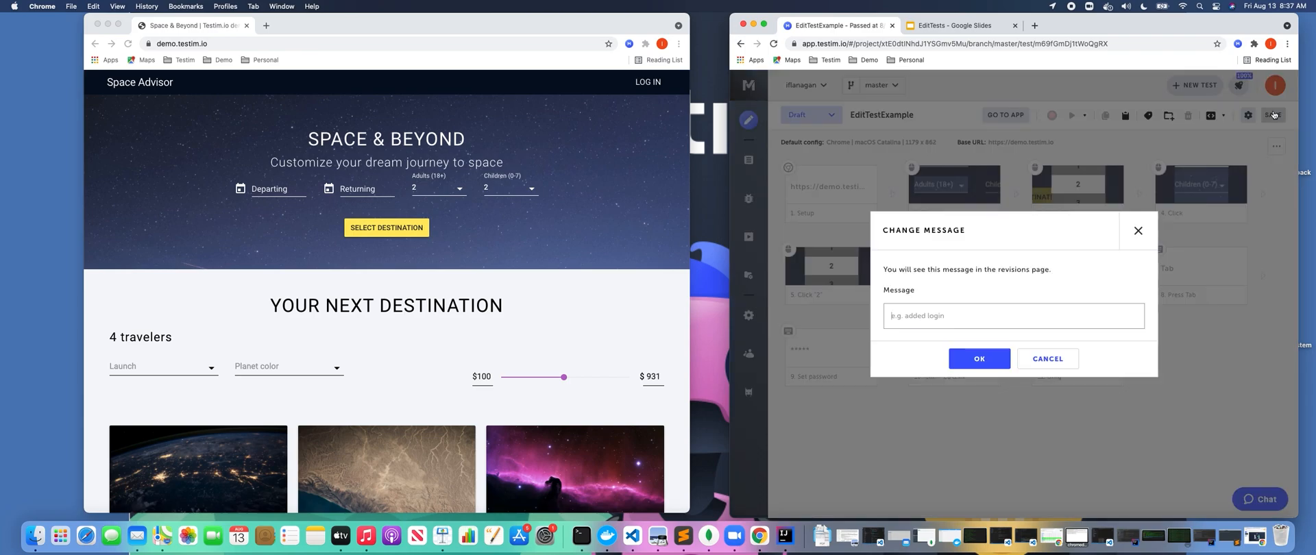
pyautogui.write('latest')
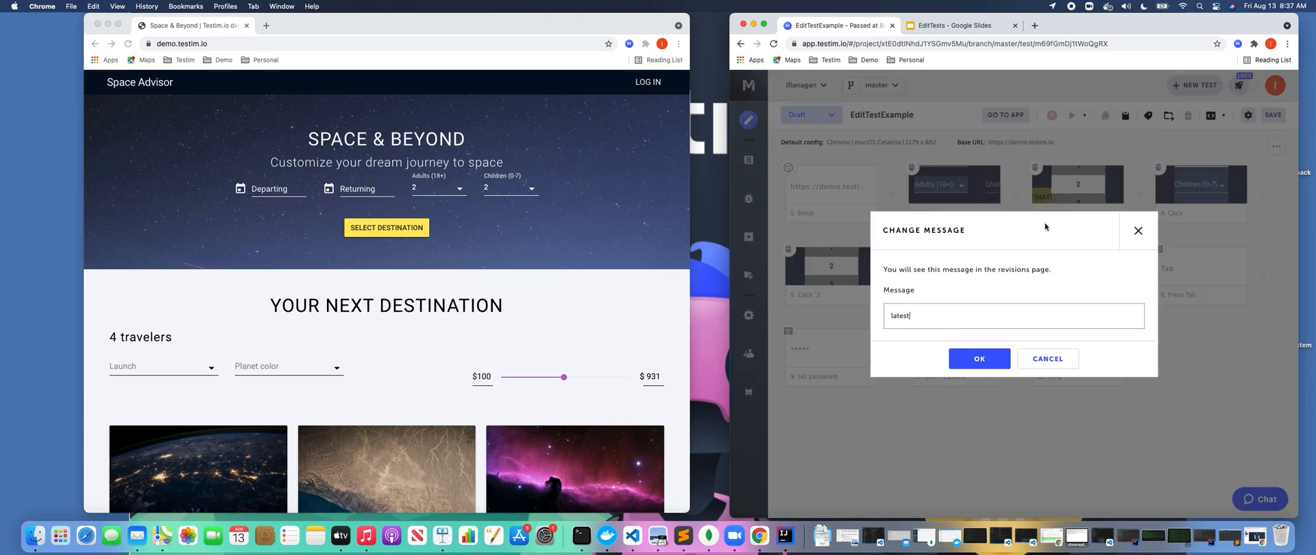
pyautogui.click(979, 359)
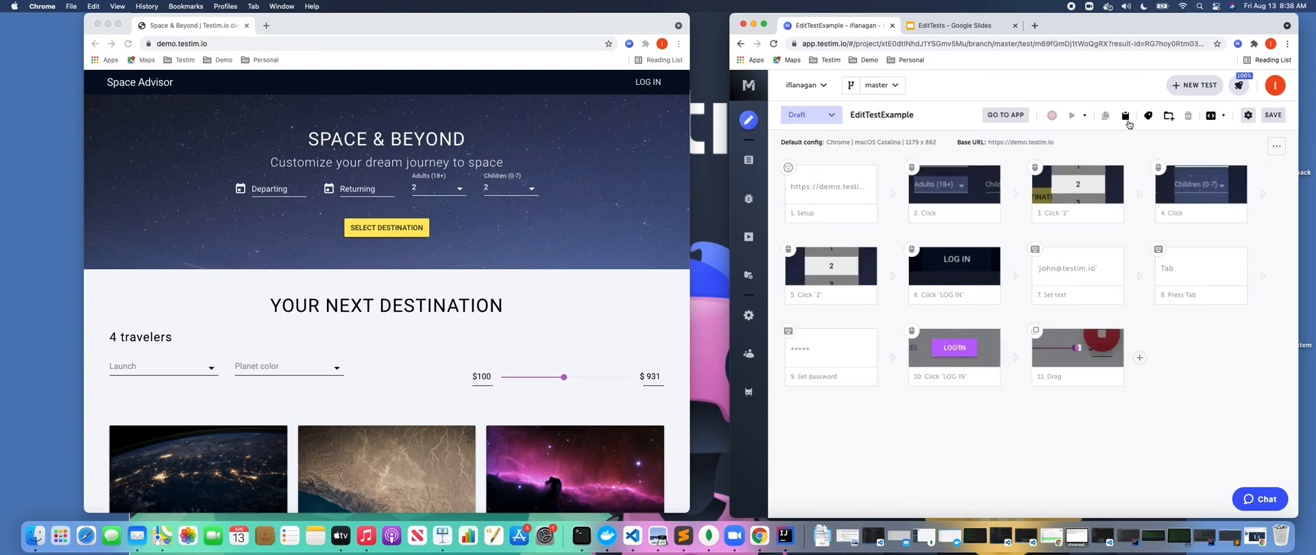
# - Run the test to PASSED and add a Text Validation step on the 'HELLO, JOHN' header
pyautogui.click(1083, 115)
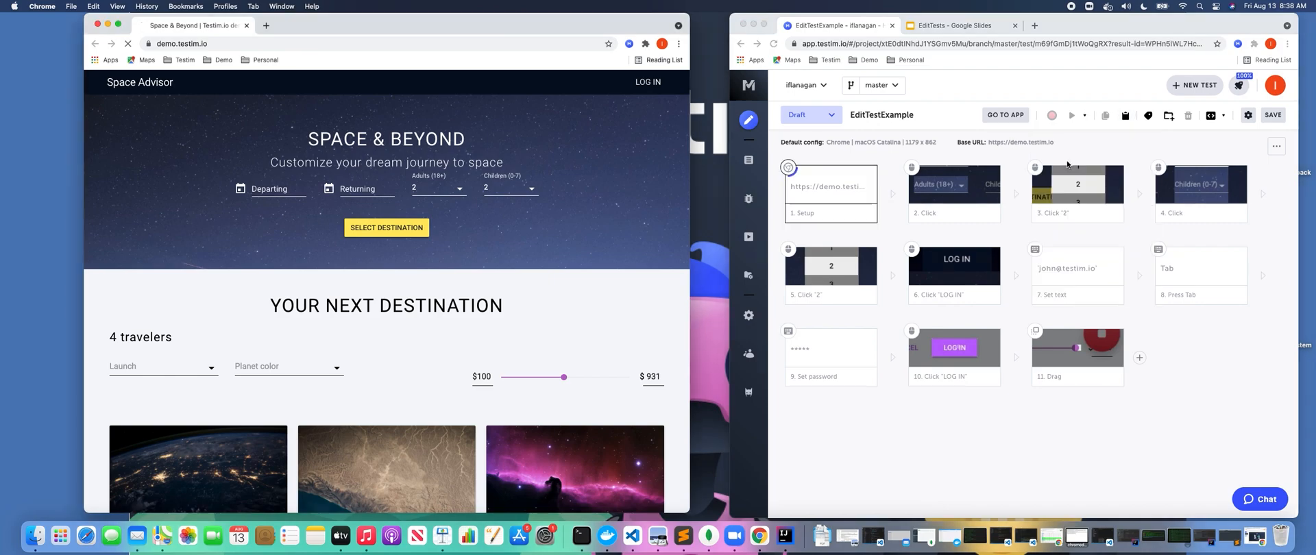
pyautogui.click(1052, 115)
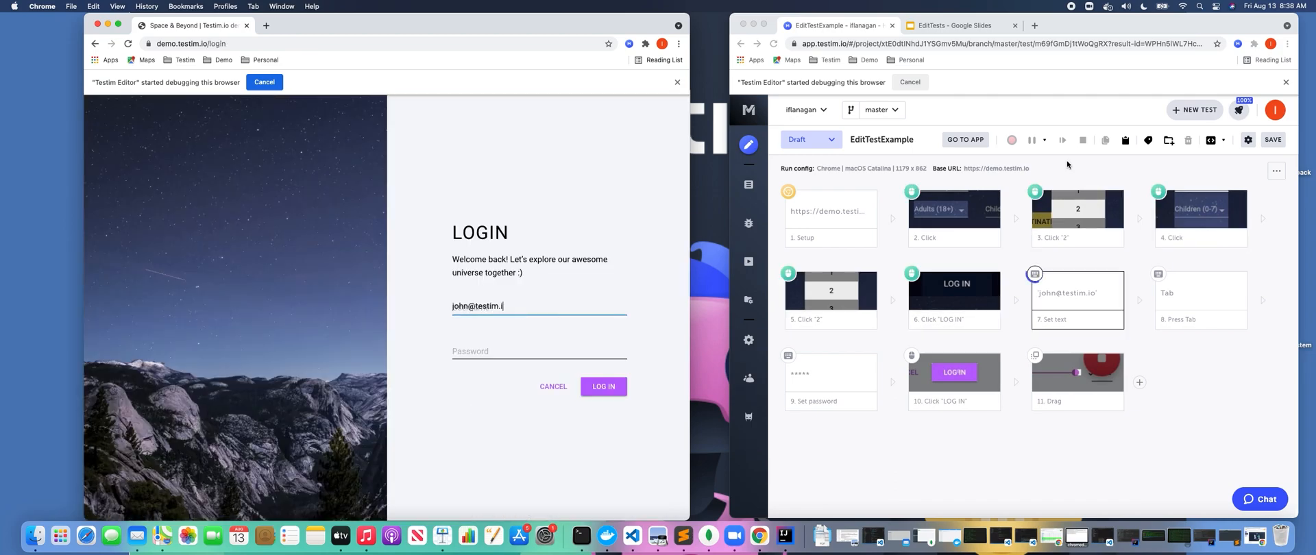
pyautogui.click(603, 387)
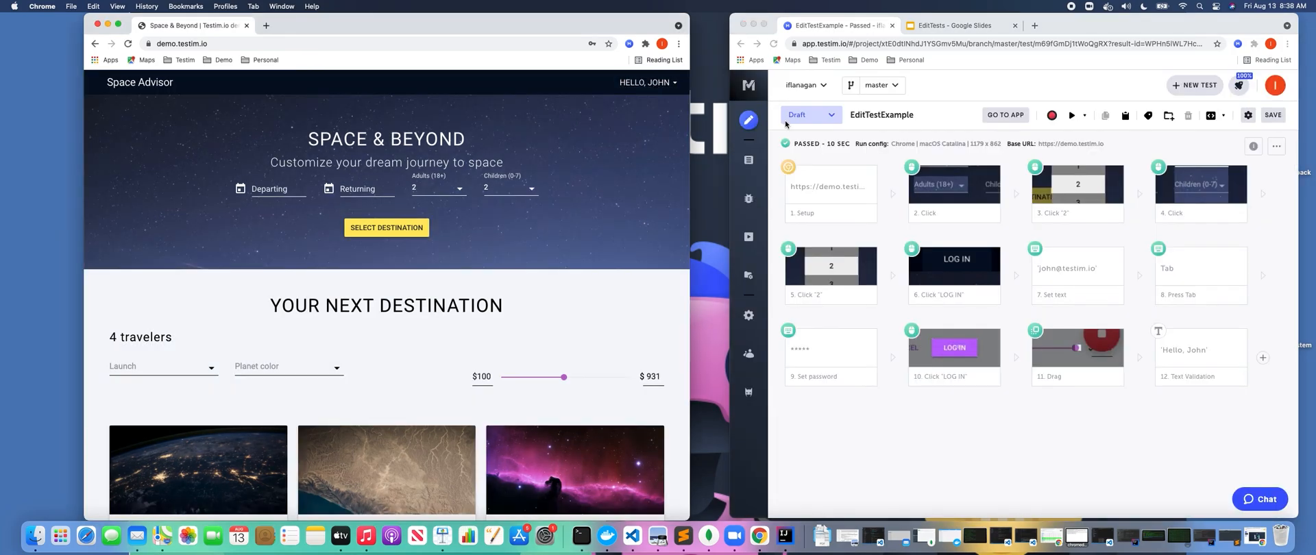
pyautogui.moveTo(764, 340)
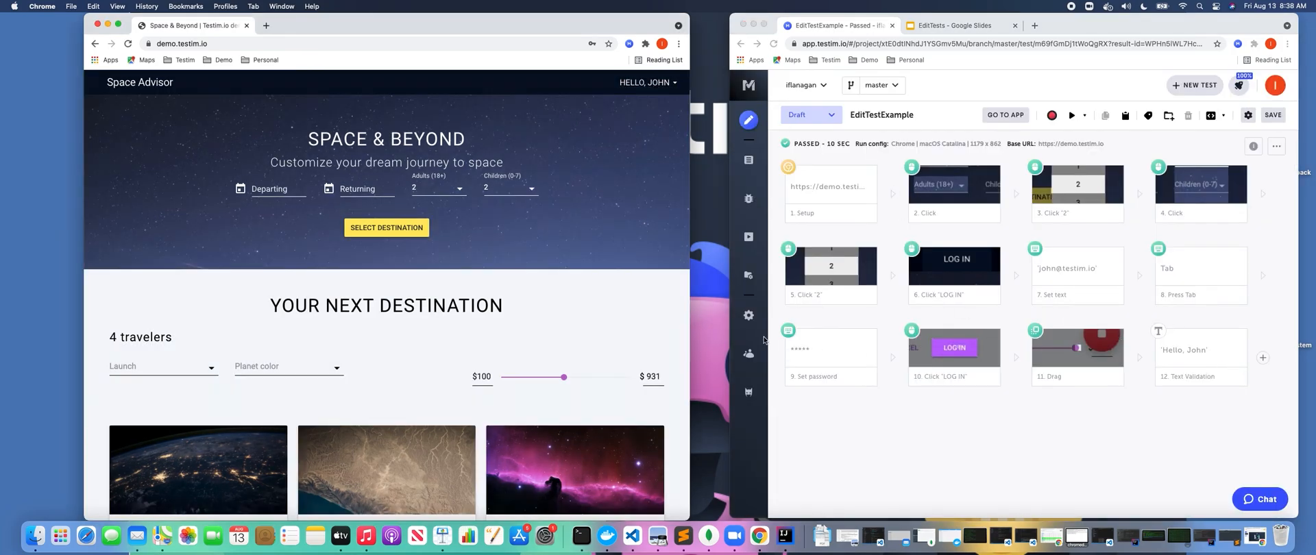
pyautogui.moveTo(1285, 344)
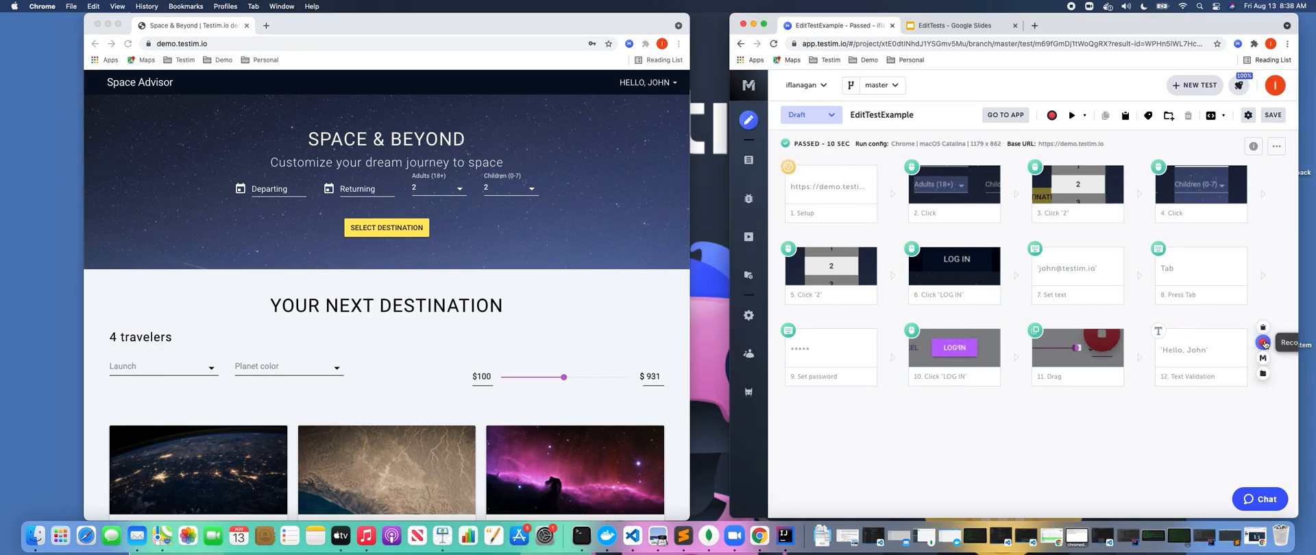
# - Record clicking HELLO, JOHN then Log out as new final steps, and stop recording
pyautogui.click(647, 82)
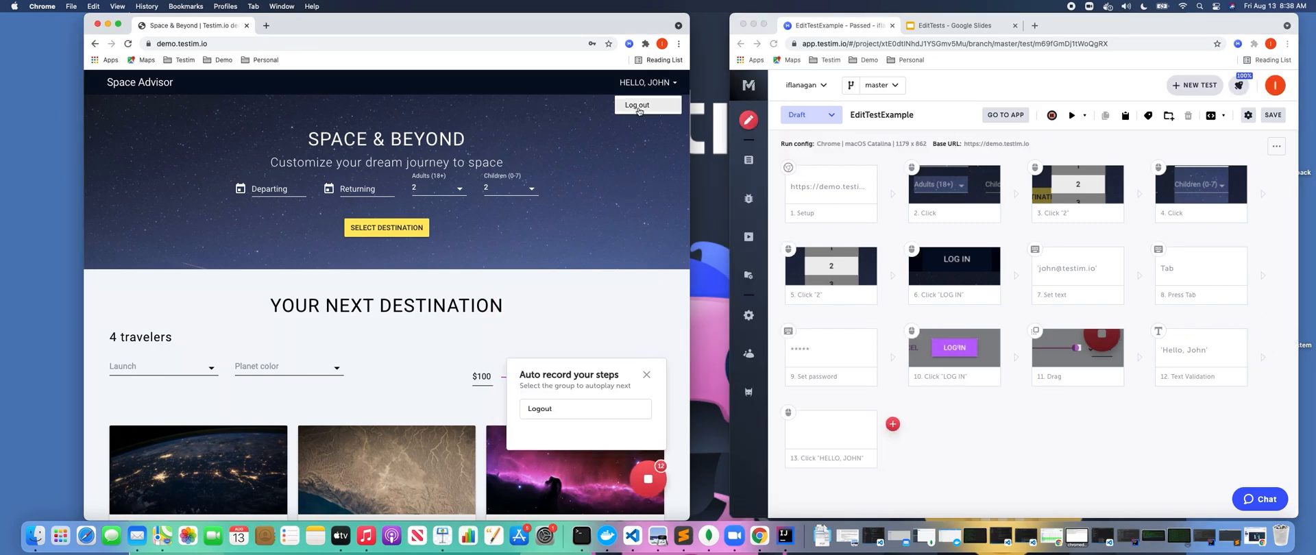
pyautogui.click(638, 104)
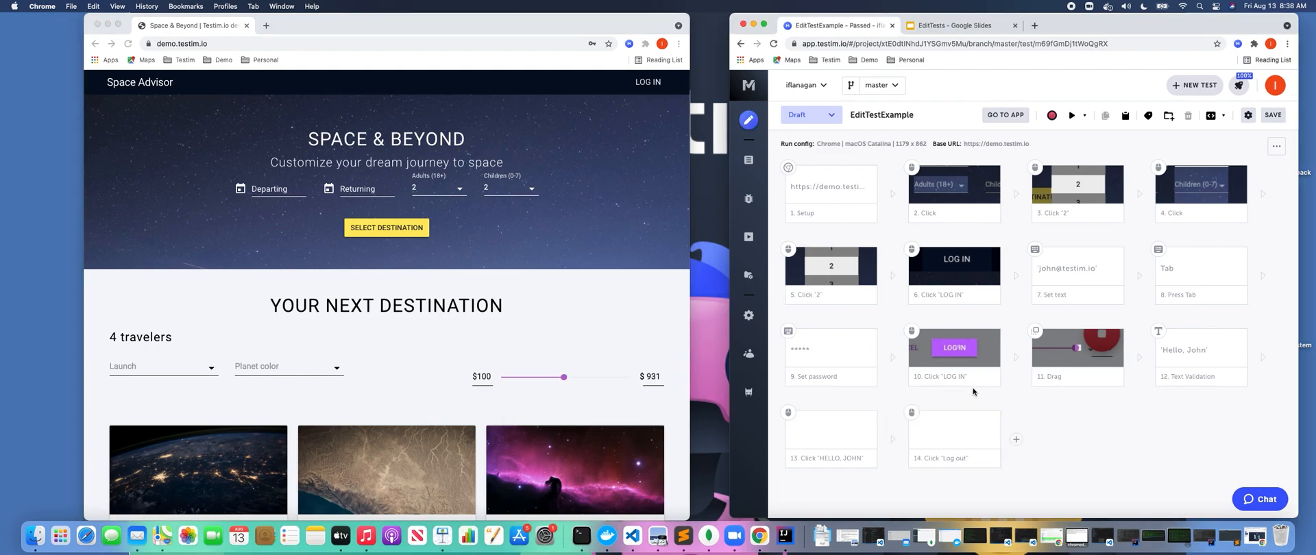
pyautogui.click(1072, 115)
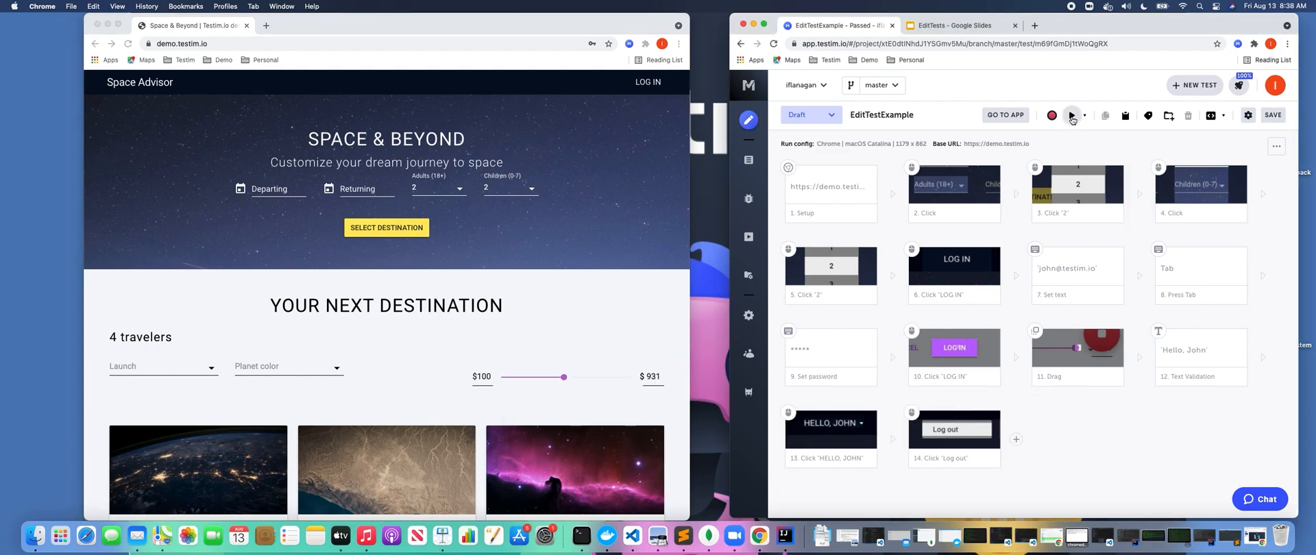
# - Run the 14-step test with logout steps until it shows PASSED
pyautogui.click(1071, 116)
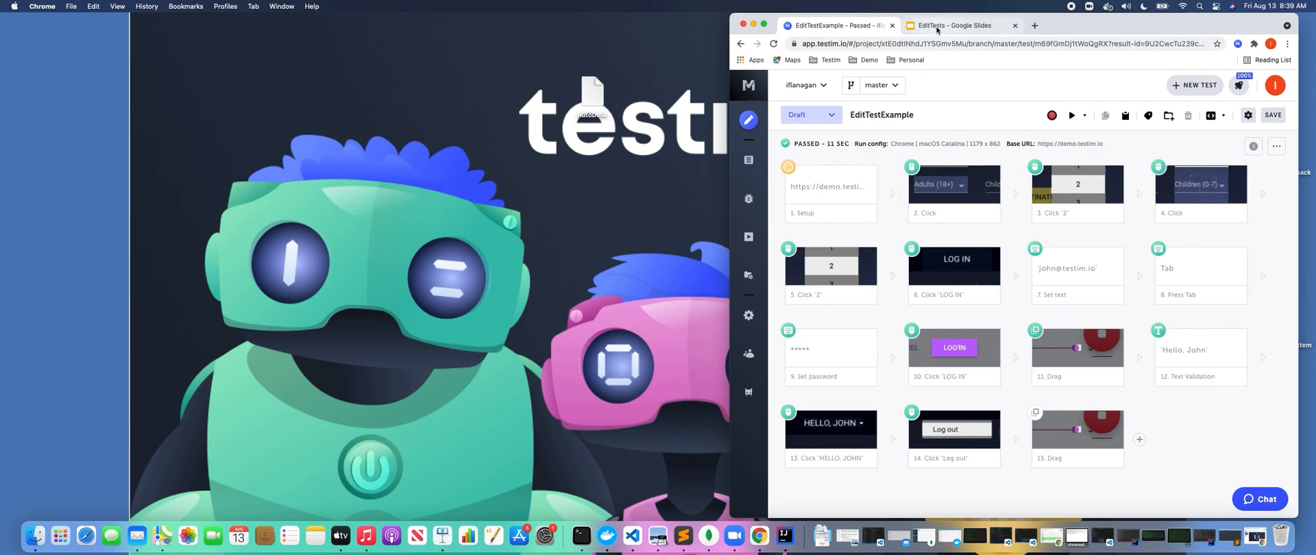
# - Switch to the EditTests deck and present the closing testim.io slide full screen
pyautogui.click(954, 25)
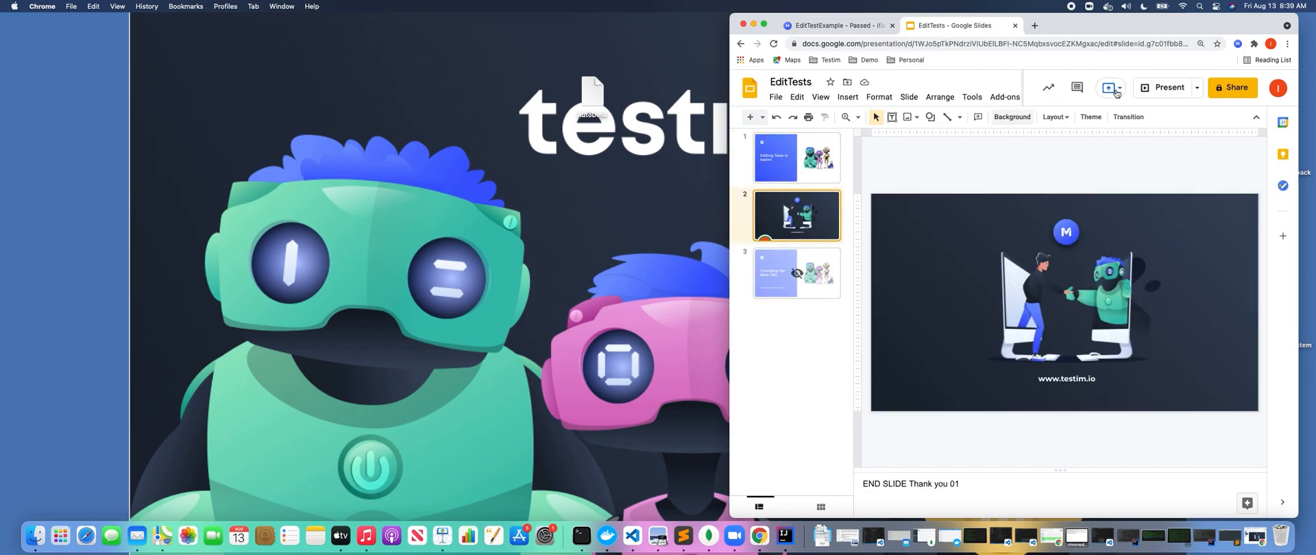
pyautogui.click(1168, 88)
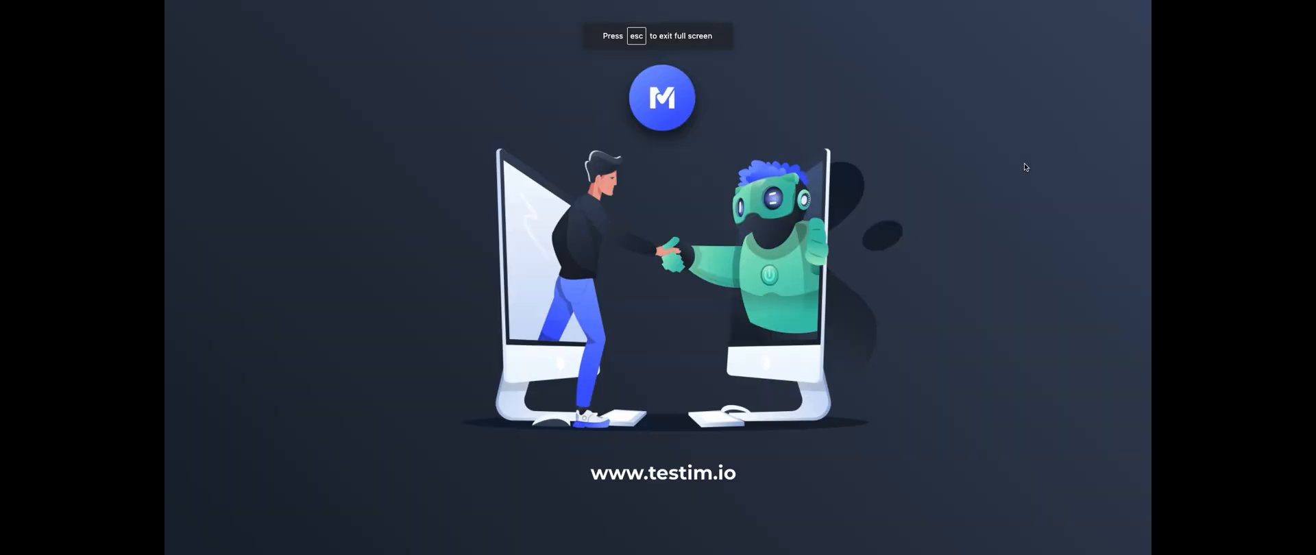